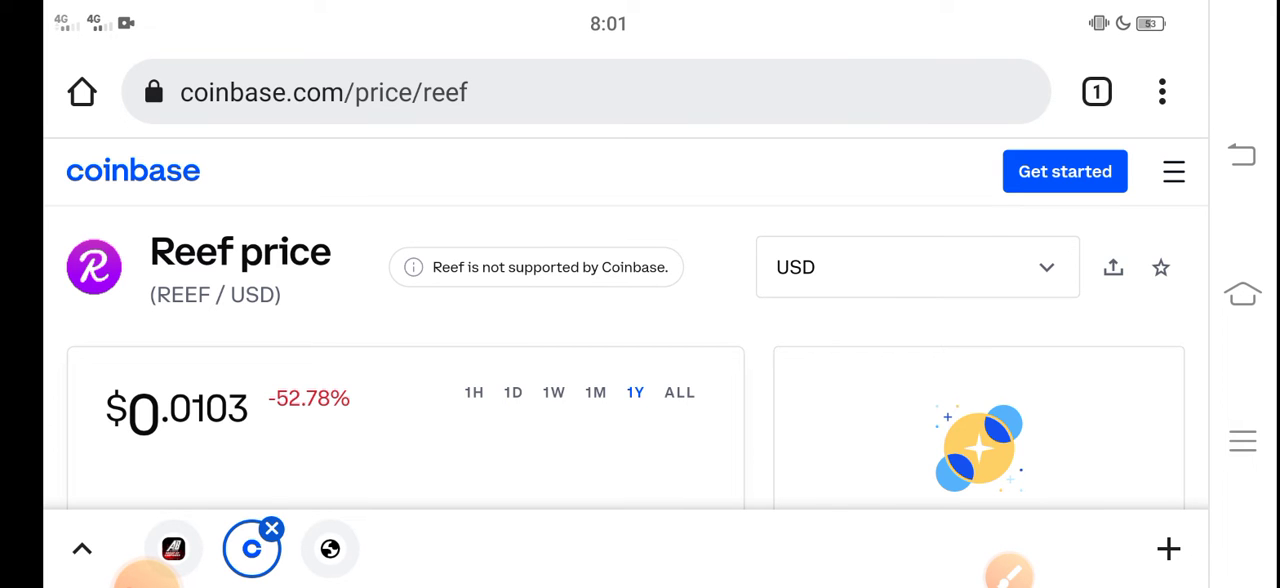
Scroll the Reef price page until the 1Y price chart is fully visible
scroll("down", 3)
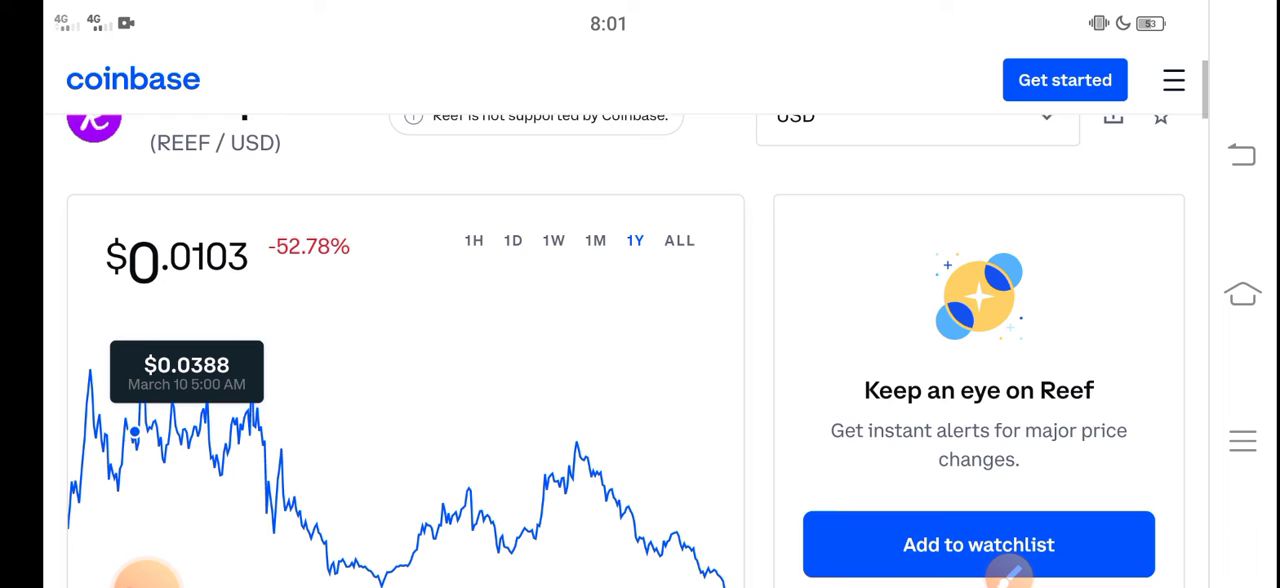
scroll("down", 3)
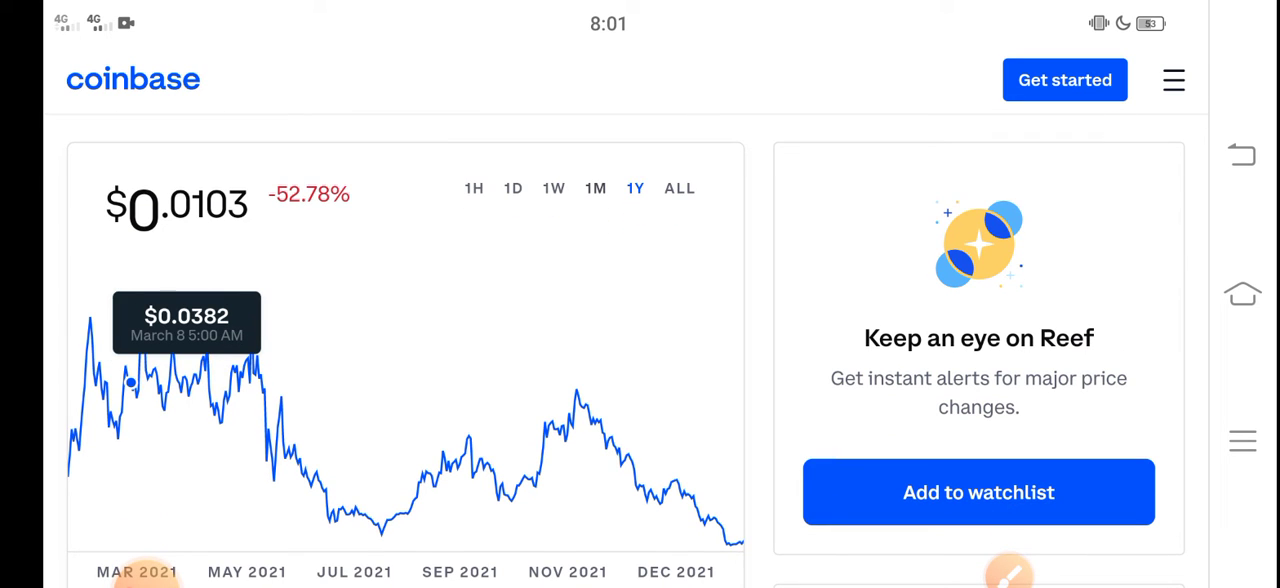
Show the Reef chart over one month, $0.0103 down 44.74% across January
left_click(596, 188)
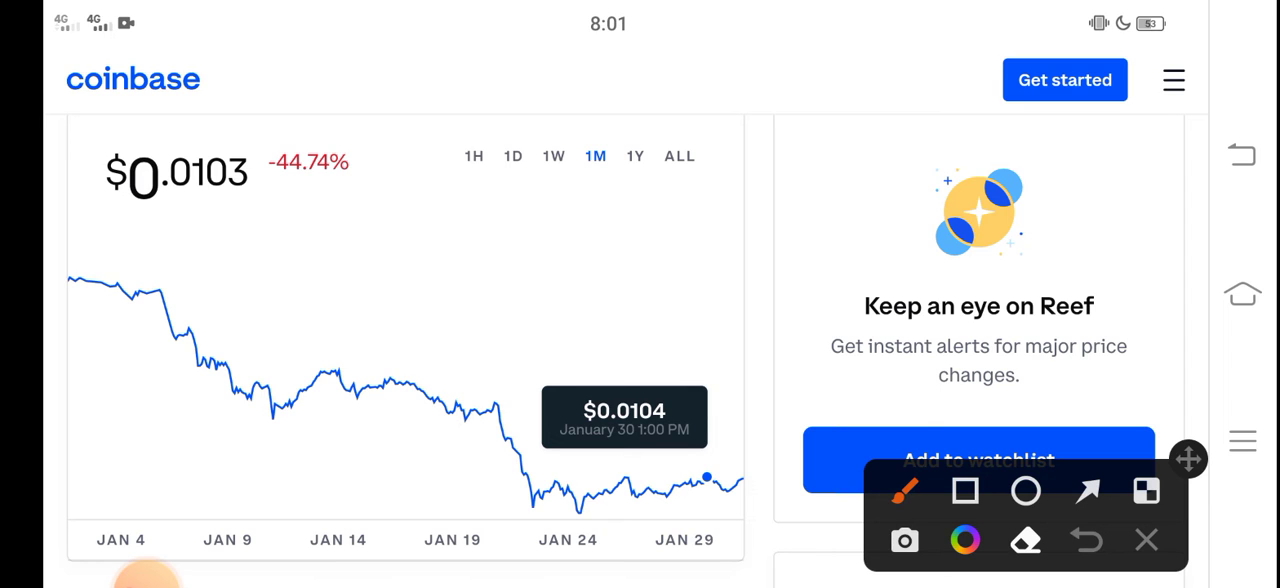
left_click_drag(90, 200, 270, 216)
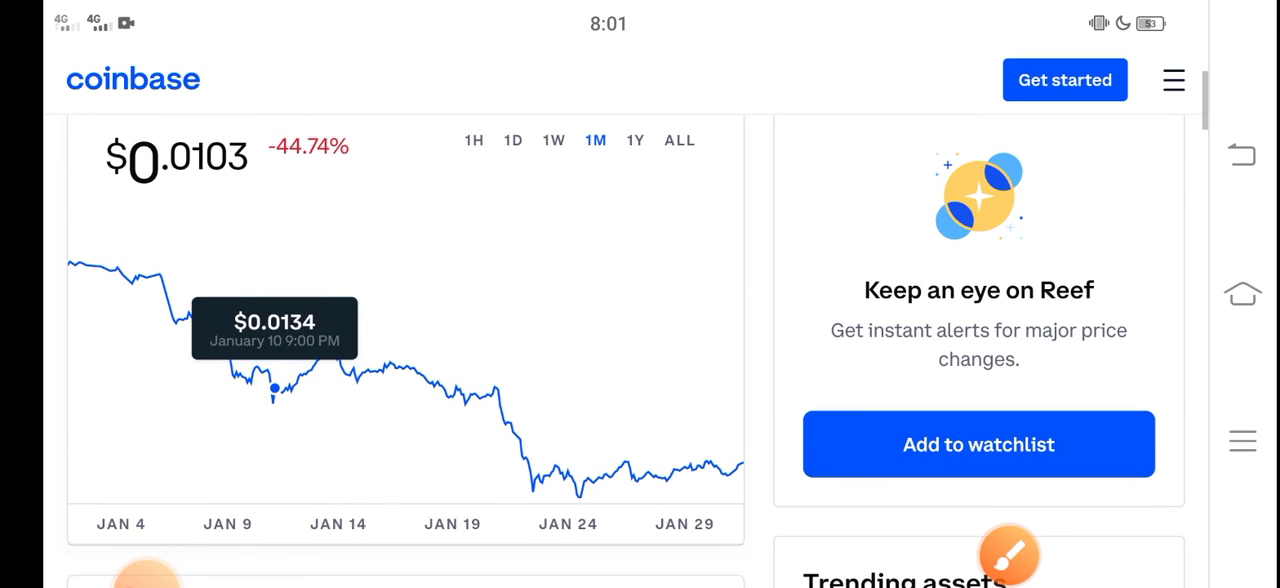
scroll("down", 3)
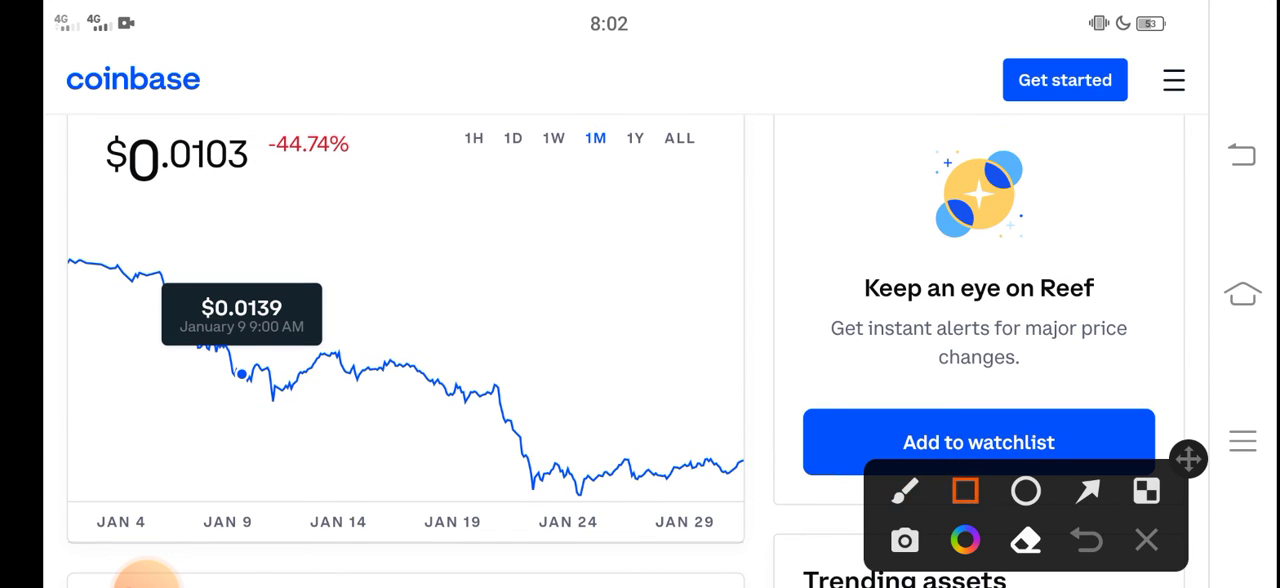
Draw a red freehand trend line tracing the January drop and the flat late-January stretch
left_click_drag(84, 236, 544, 496)
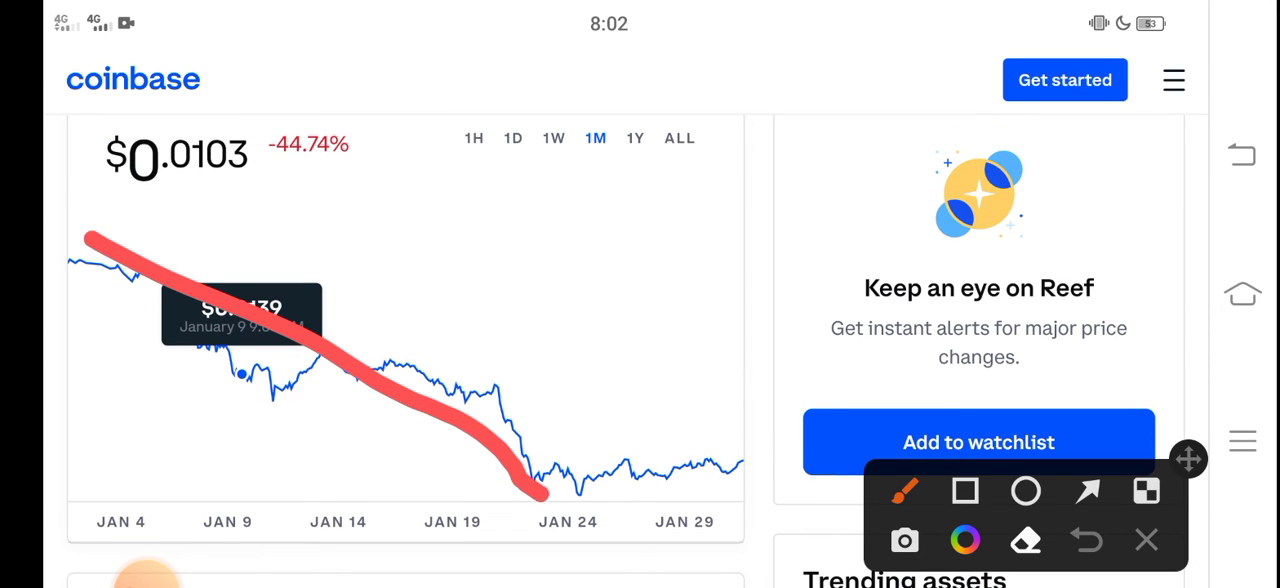
left_click_drag(544, 500, 816, 450)
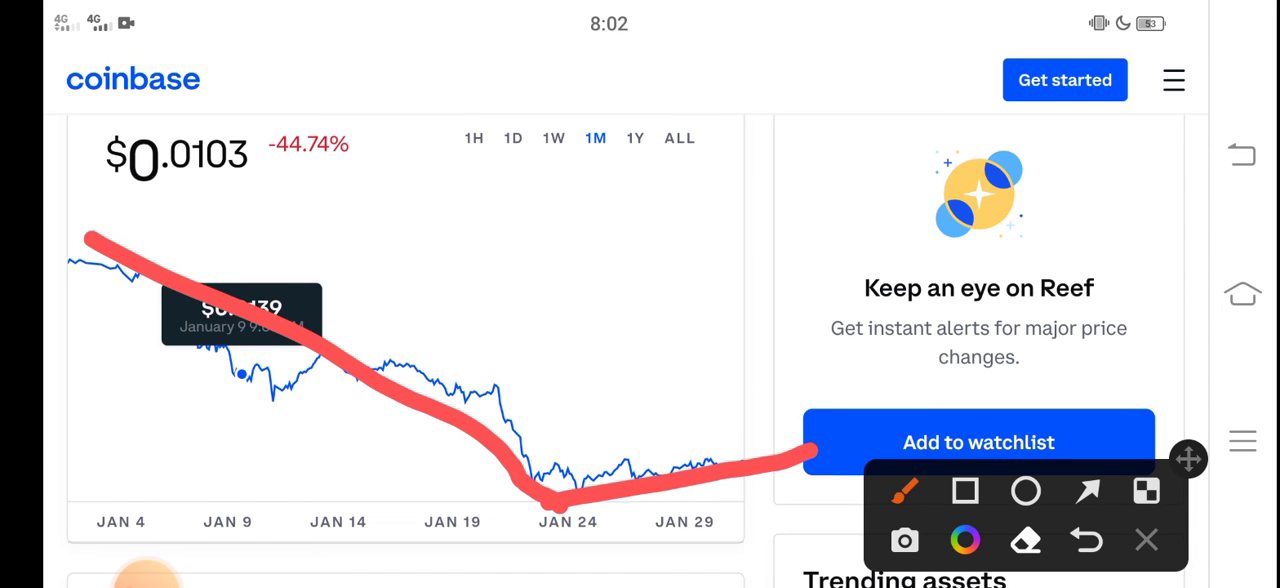